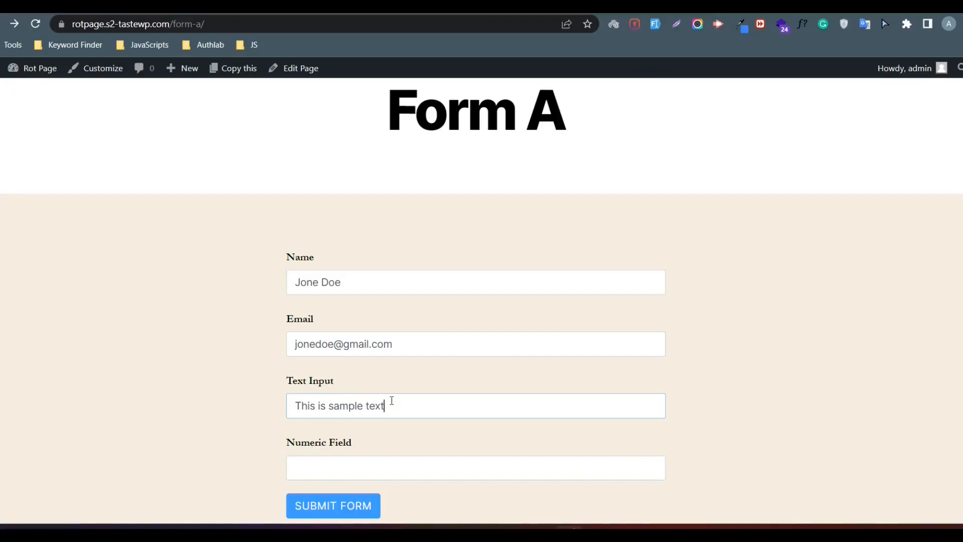
Submit the filled-in Form A and check Form B loads with the details pre-filled.
left_click(333, 506)
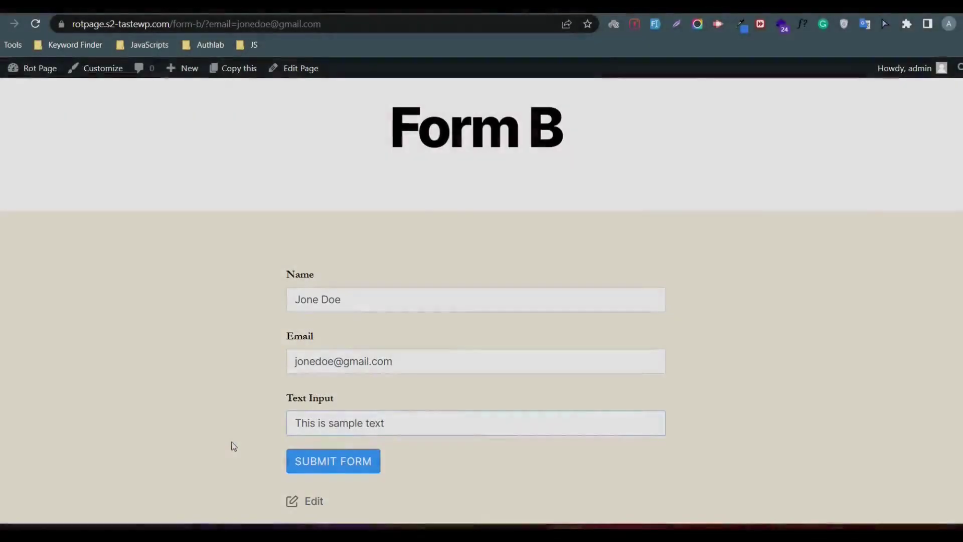
scroll("down", 3)
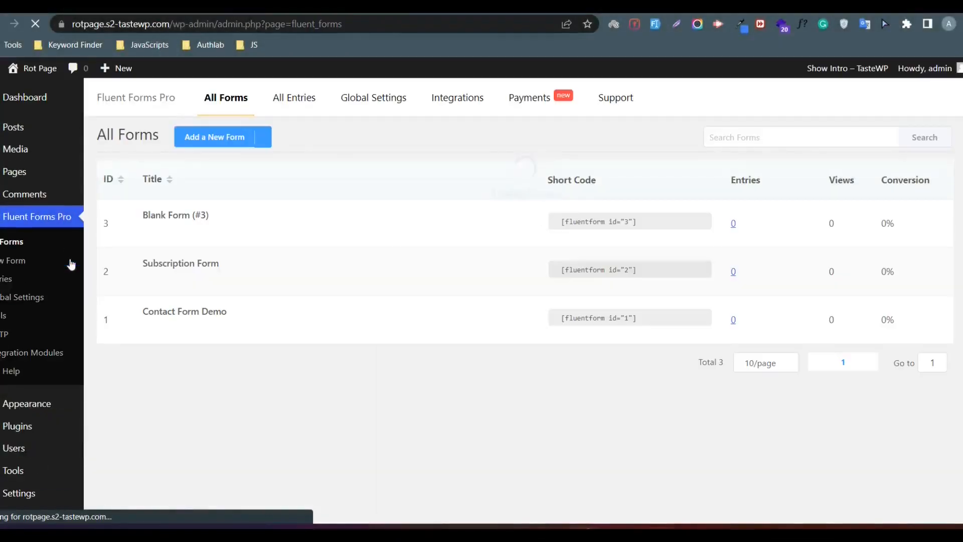
Create blank Form A and a second blank form, then edit the second form's title in Rename Form.
left_click(223, 137)
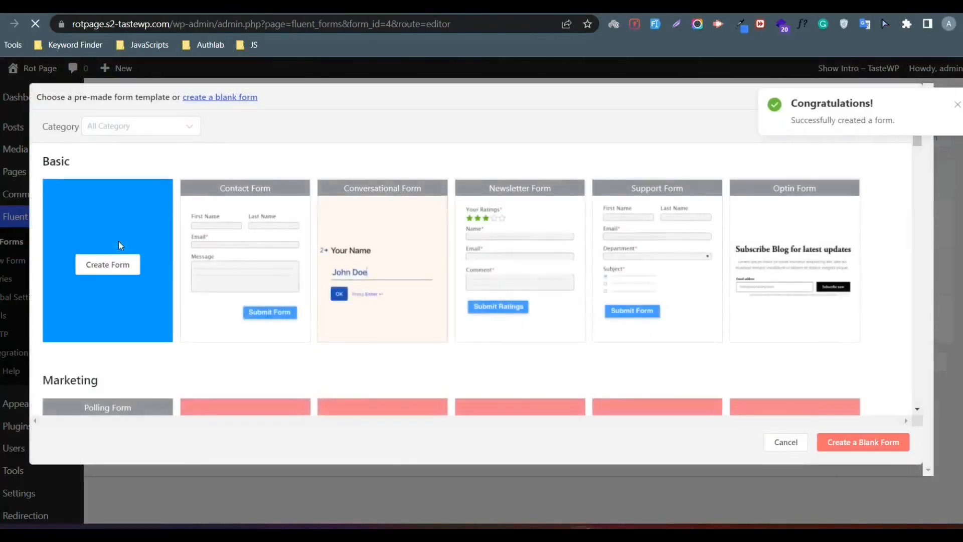
left_click(107, 265)
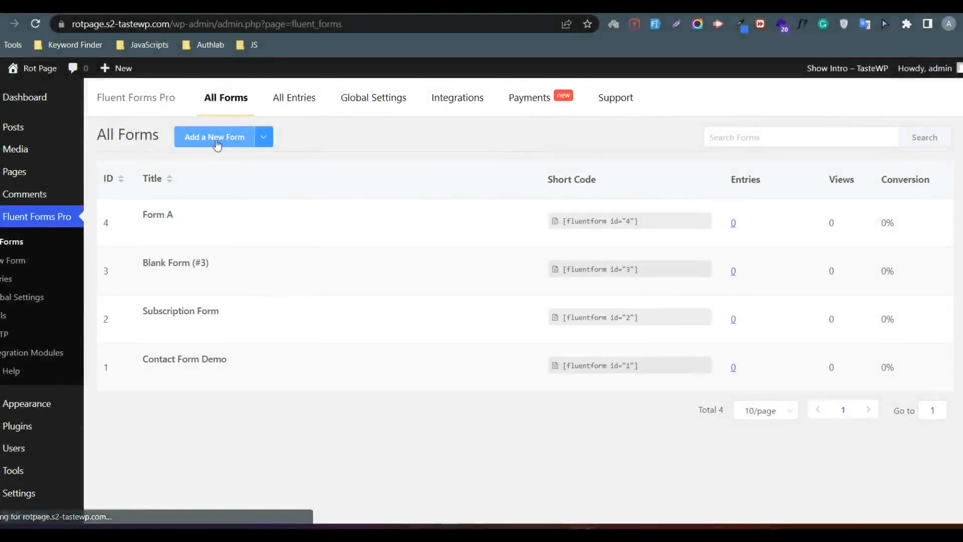
left_click(214, 137)
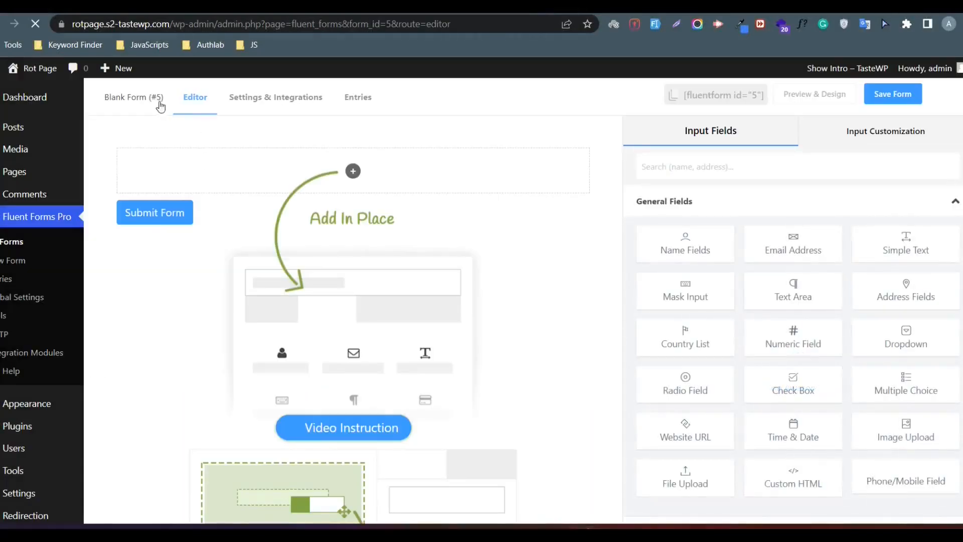
left_click(134, 97)
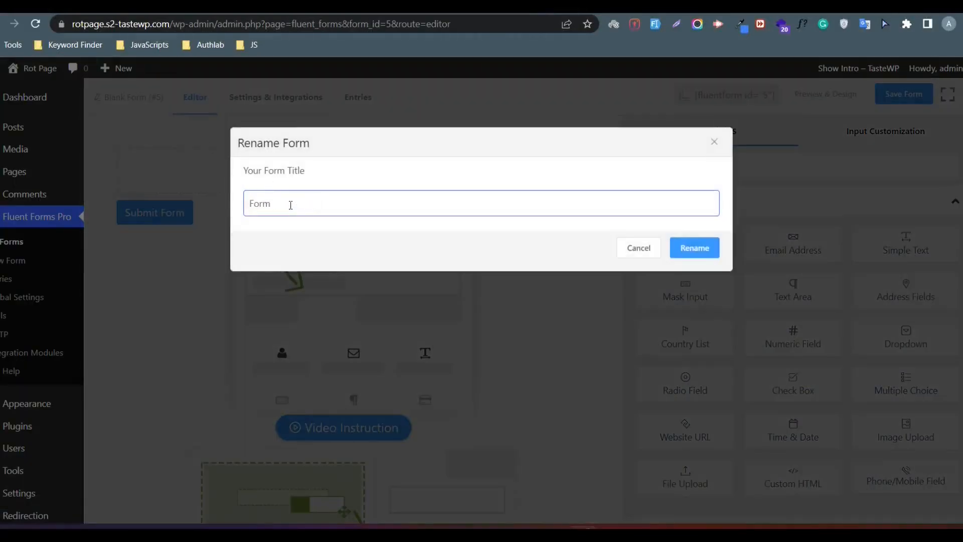
left_click(694, 248)
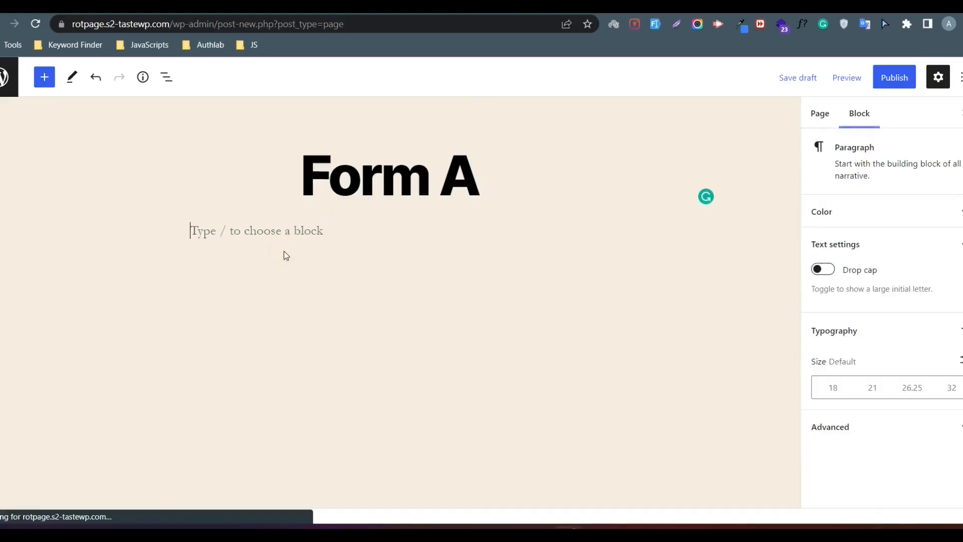
Publish the Form A and Form B pages, Form B embedding shortcode [fluentform id="5"].
left_click(894, 76)
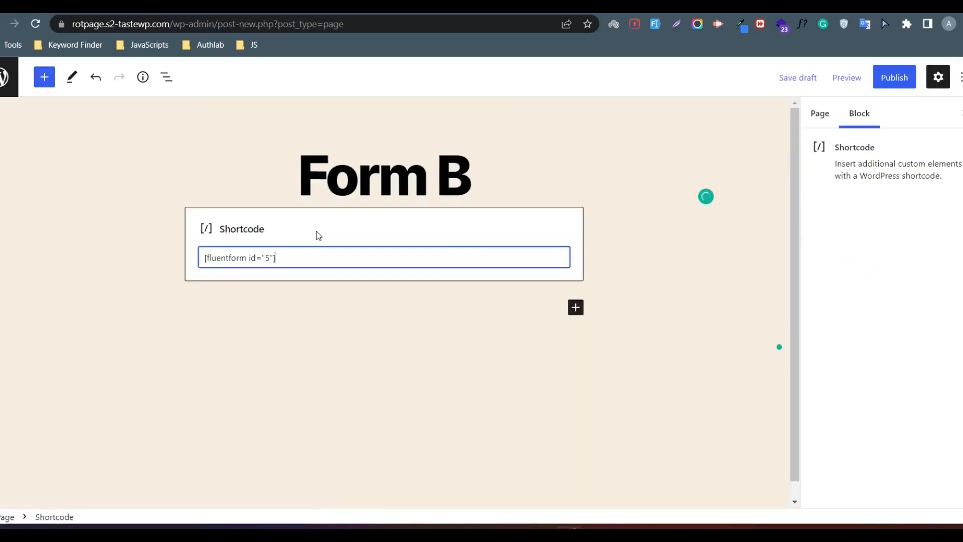
left_click(894, 76)
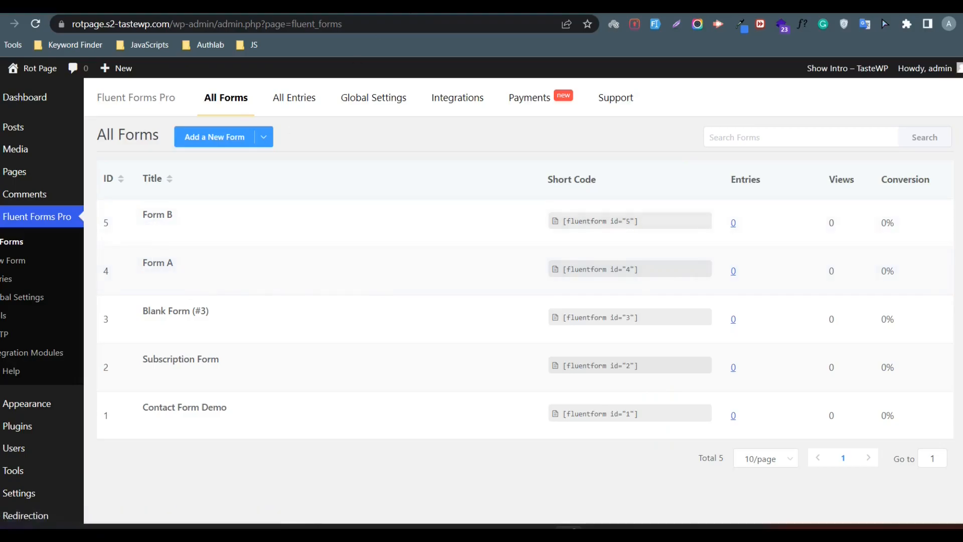
Open Form A and select its Name field's name attribute value, names.
left_click(158, 263)
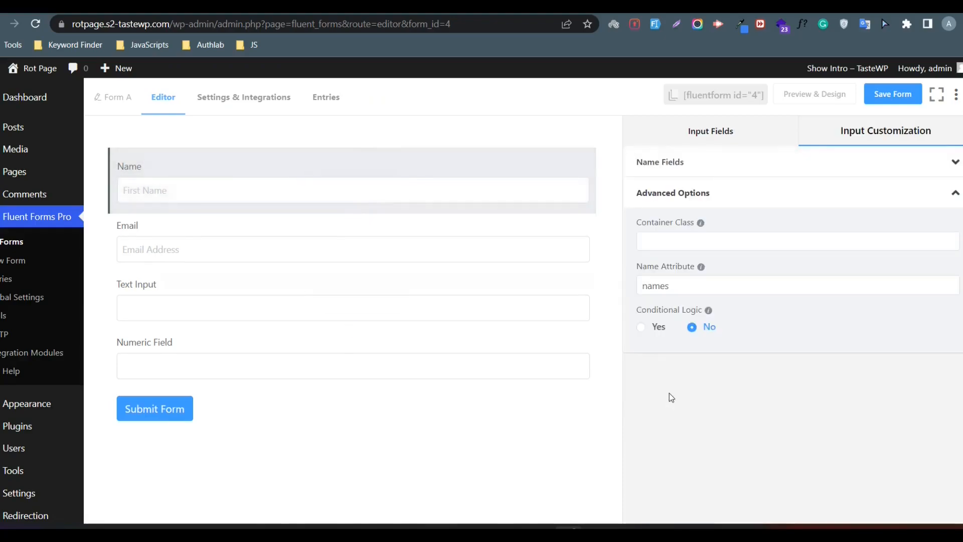
double_click(655, 284)
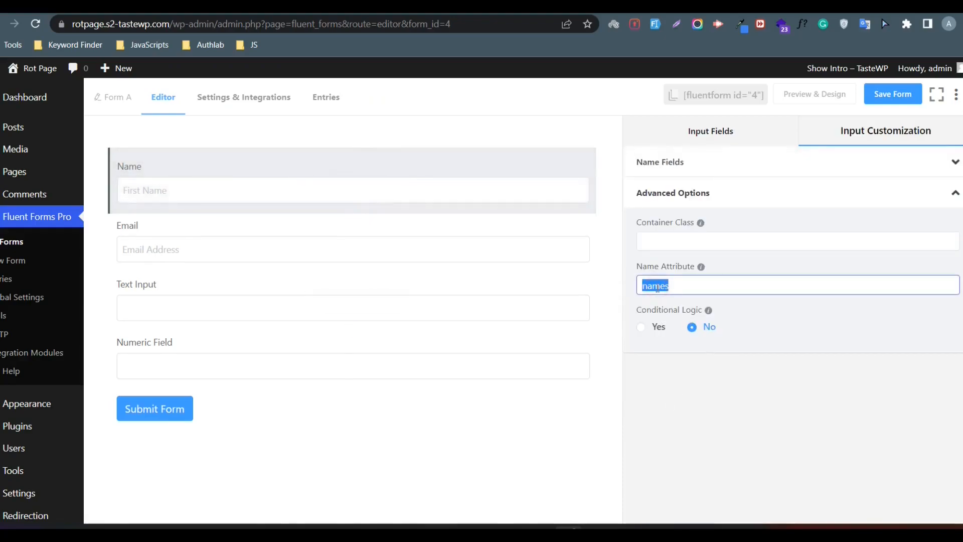
mouse_move(353, 253)
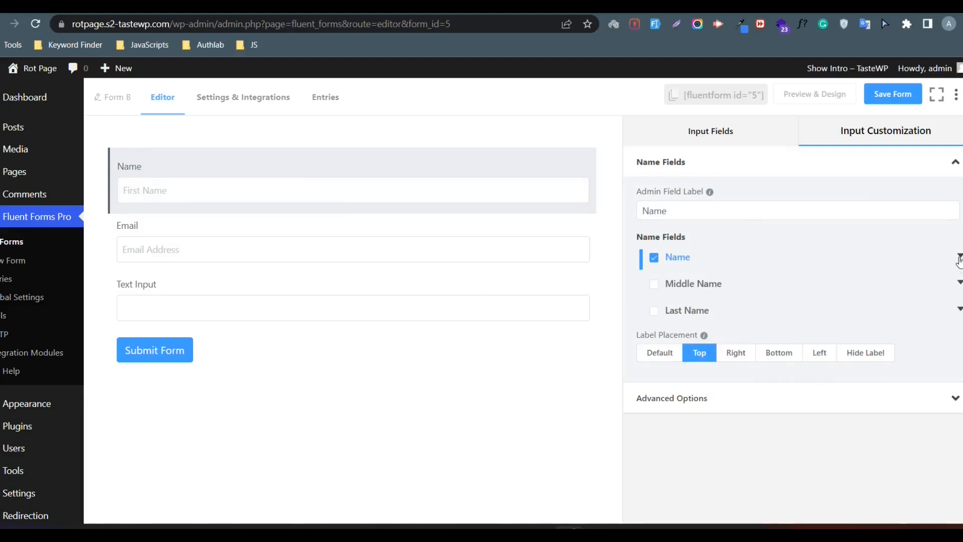
Set Form B's first-name sub-field default to {get.names}.
left_click(960, 260)
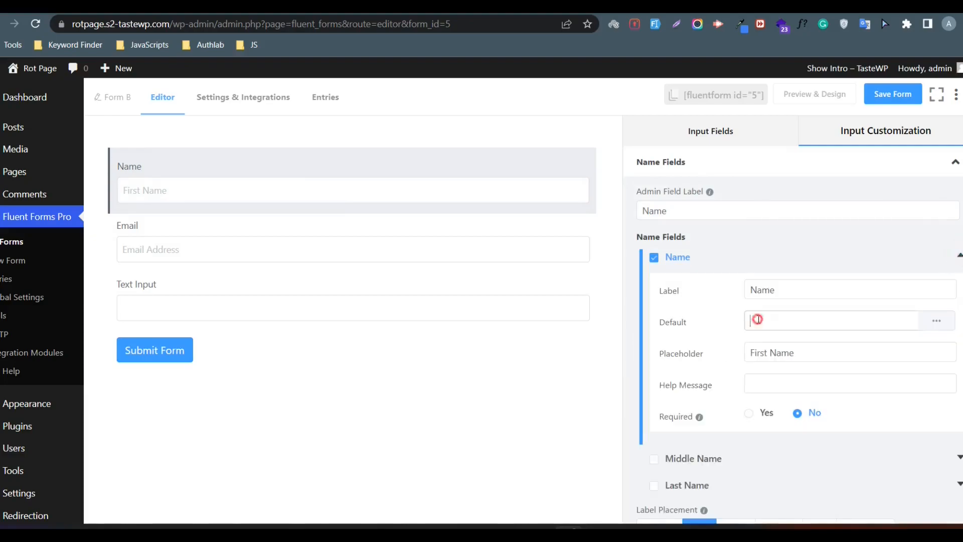
type("{gr")
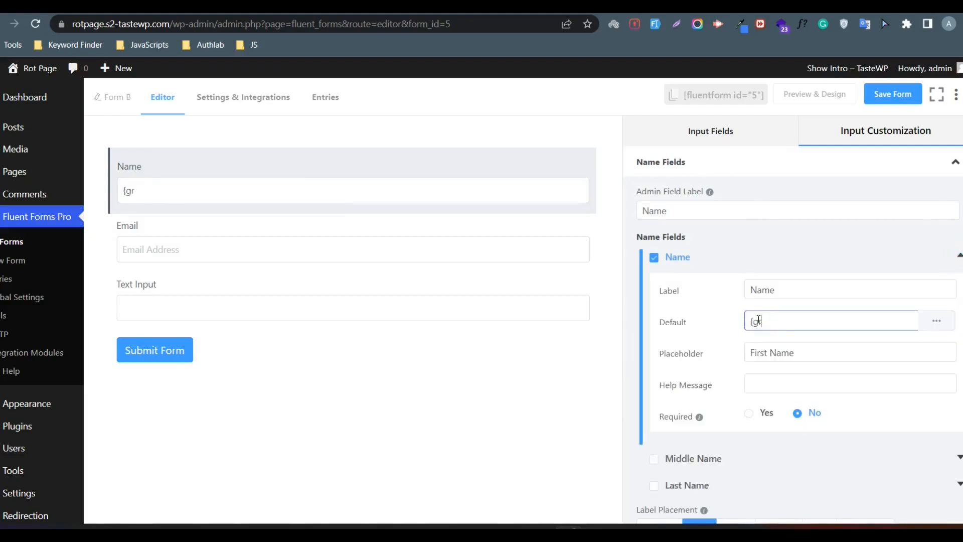
key("Backspace")
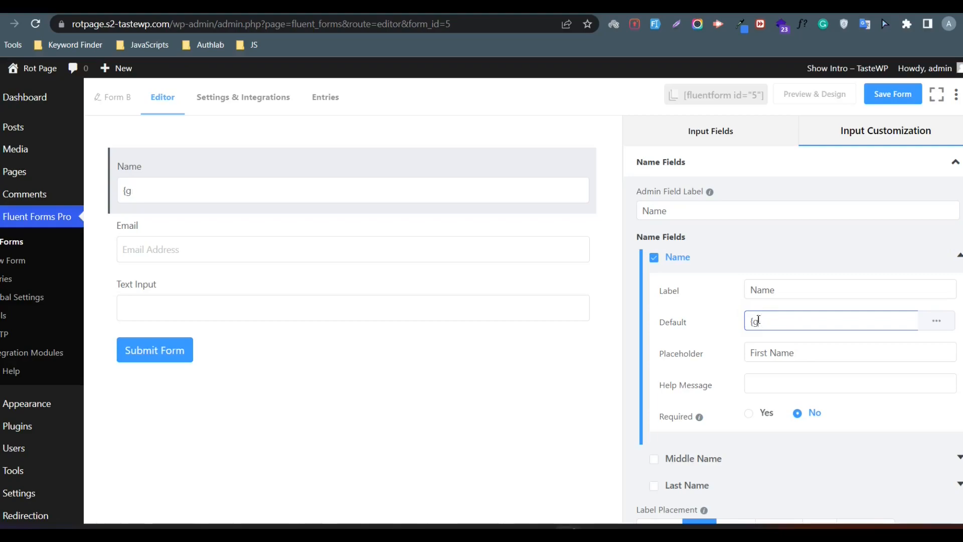
type("et.names")
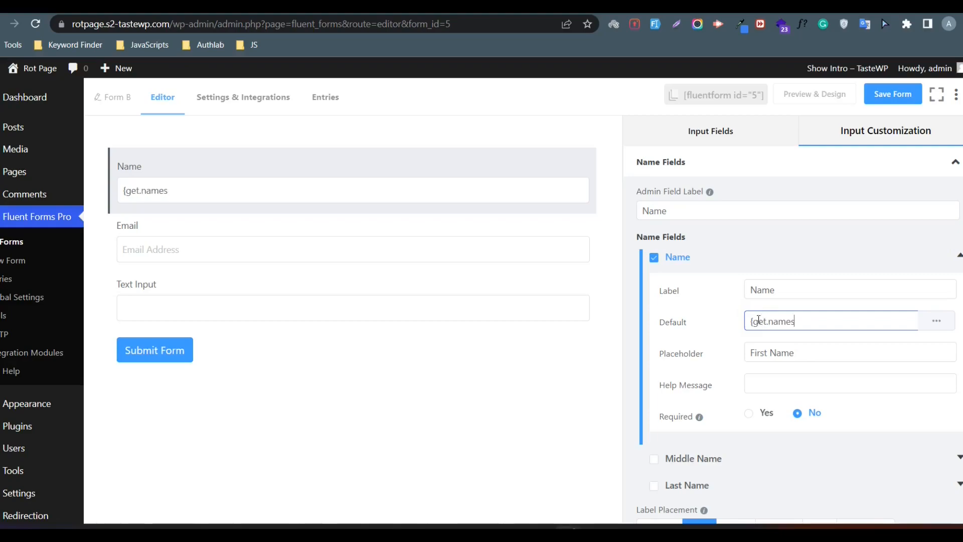
type("}")
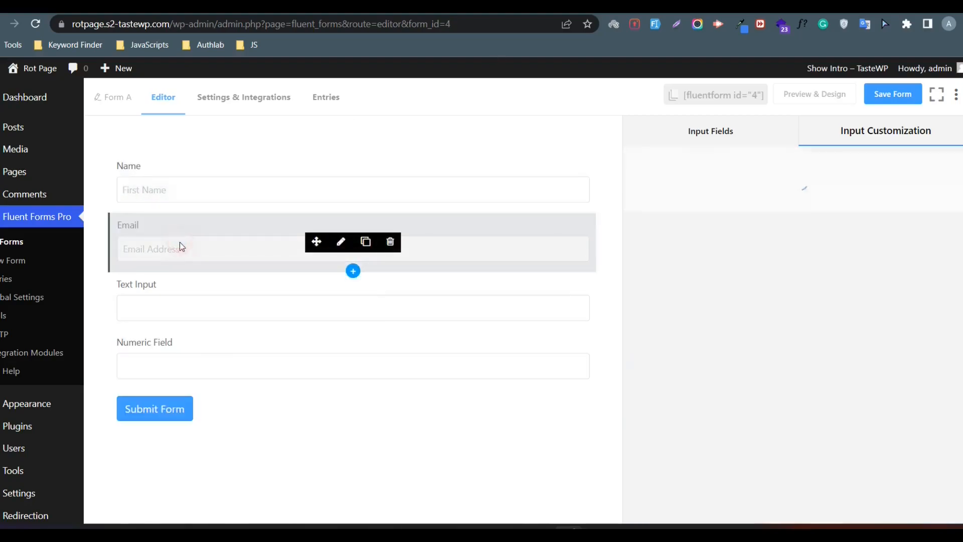
Set Form B's Email default to {get.email} and Text Input default to {get.input_text}.
left_click(341, 242)
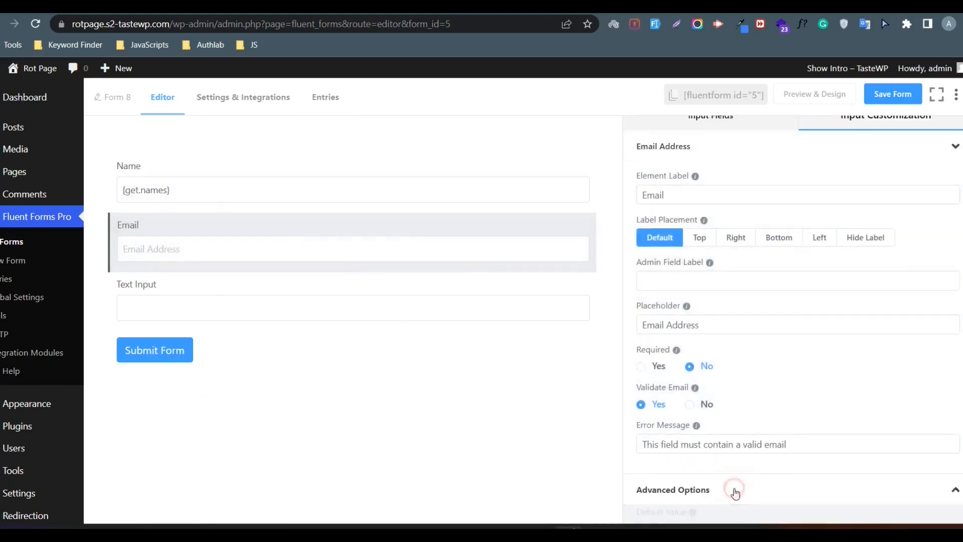
type("{grt")
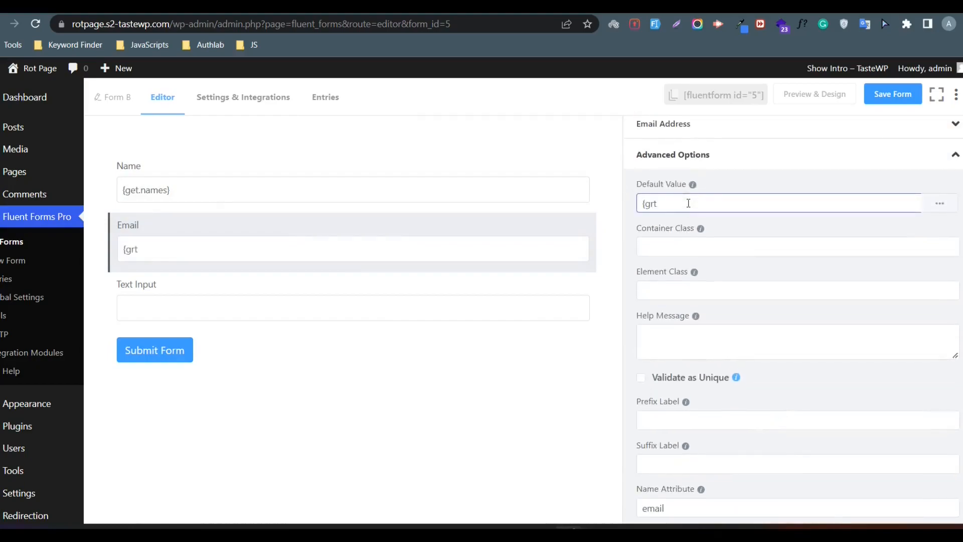
type("get.email")
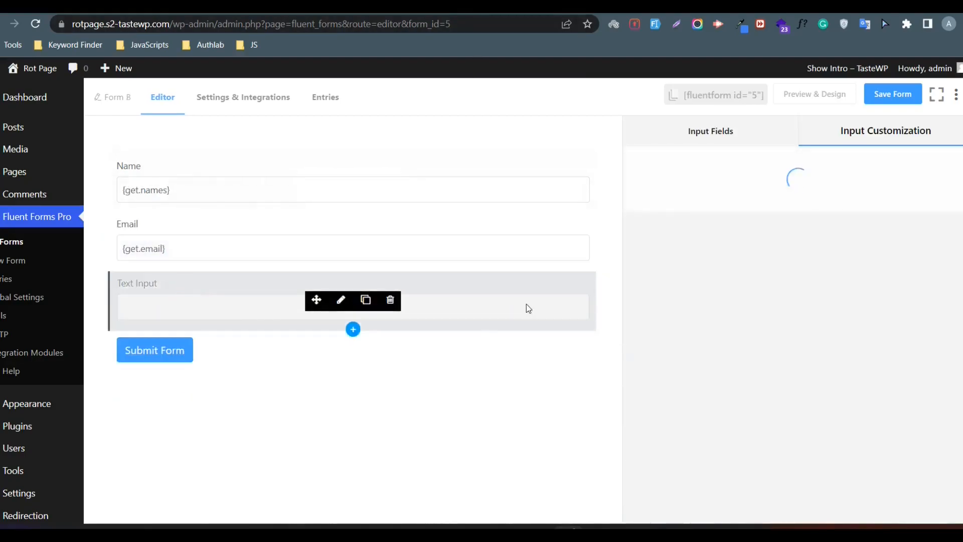
left_click(340, 301)
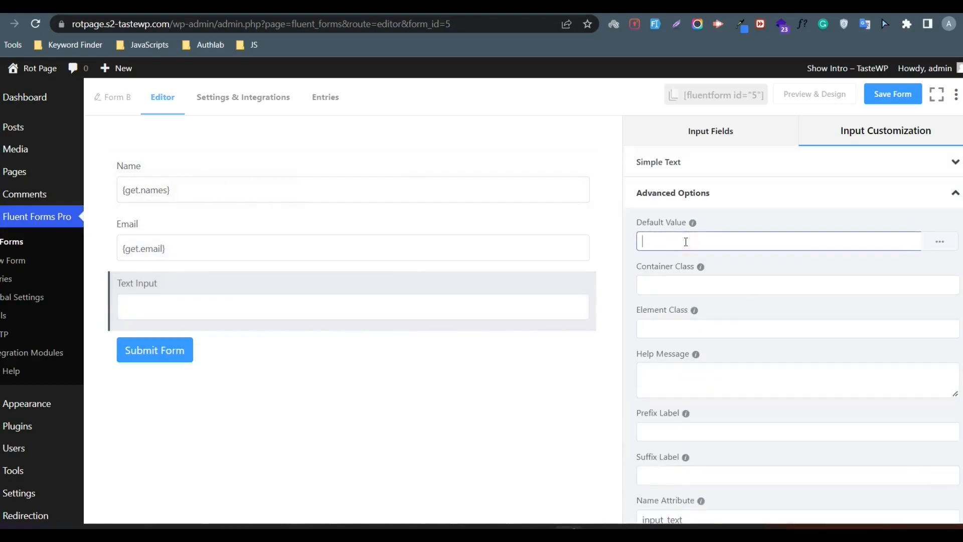
type("{get.input_text}")
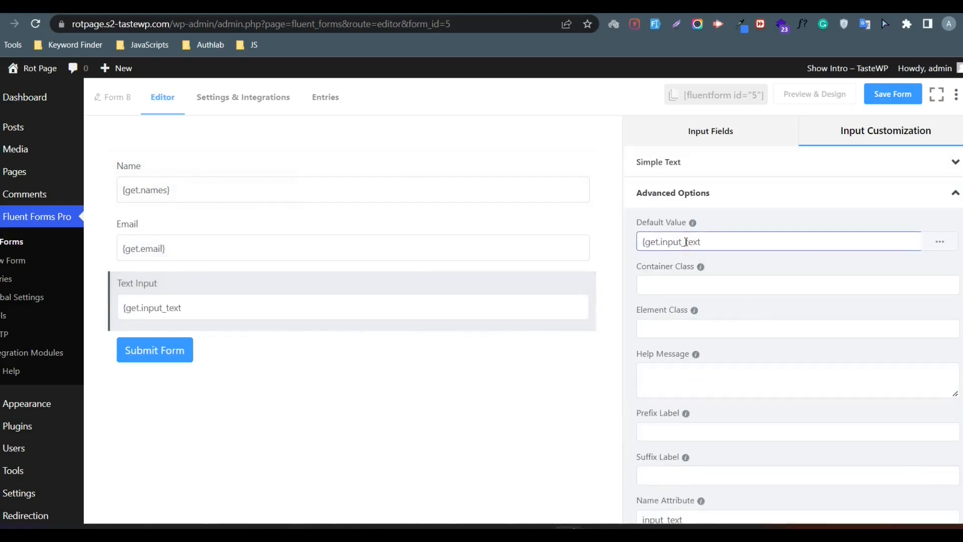
left_click(711, 131)
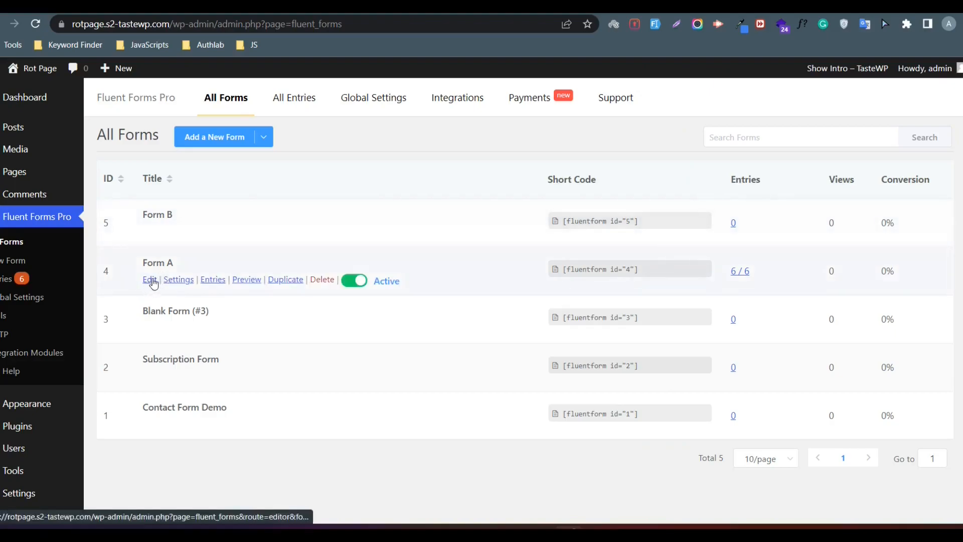
Open Form A's Settings & Integrations at the Confirmation Settings redirecting to Form B.
left_click(179, 279)
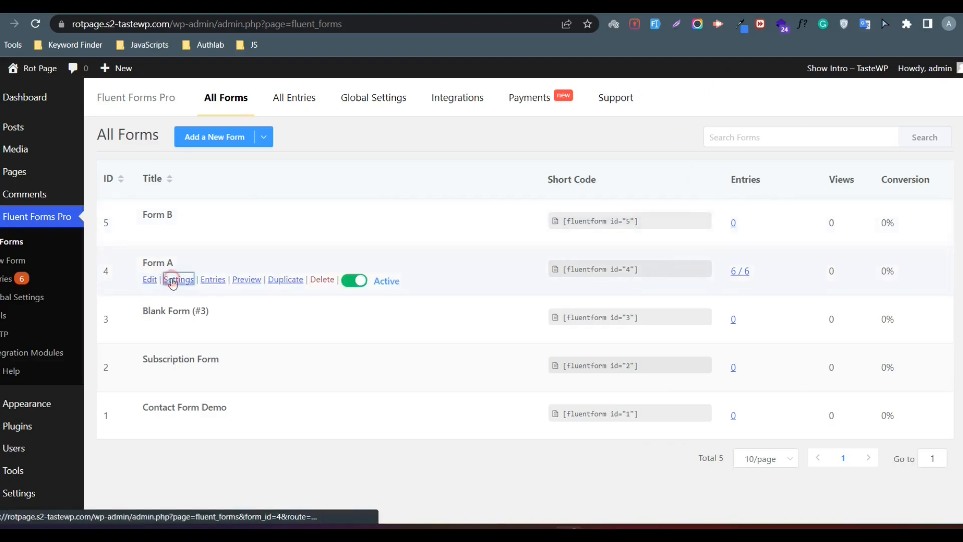
left_click(178, 279)
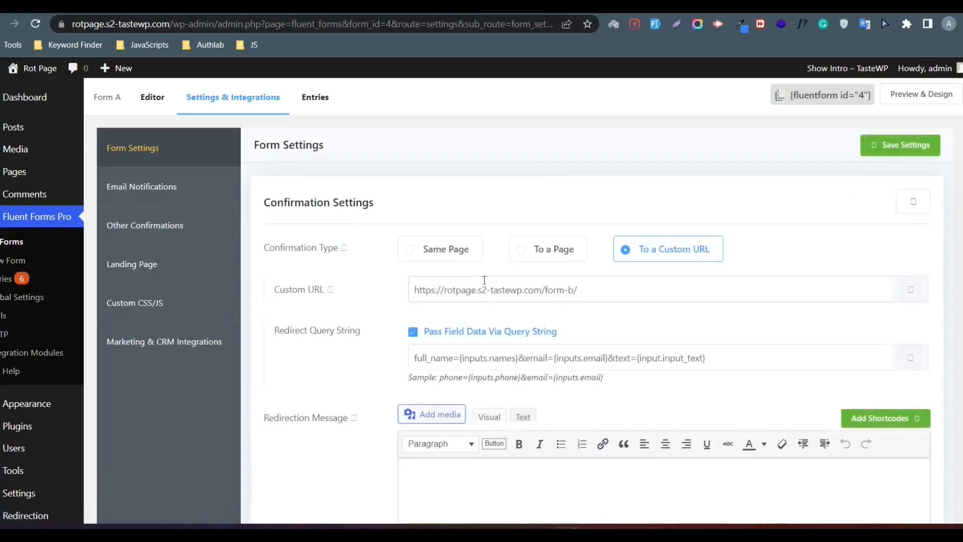
left_click(409, 248)
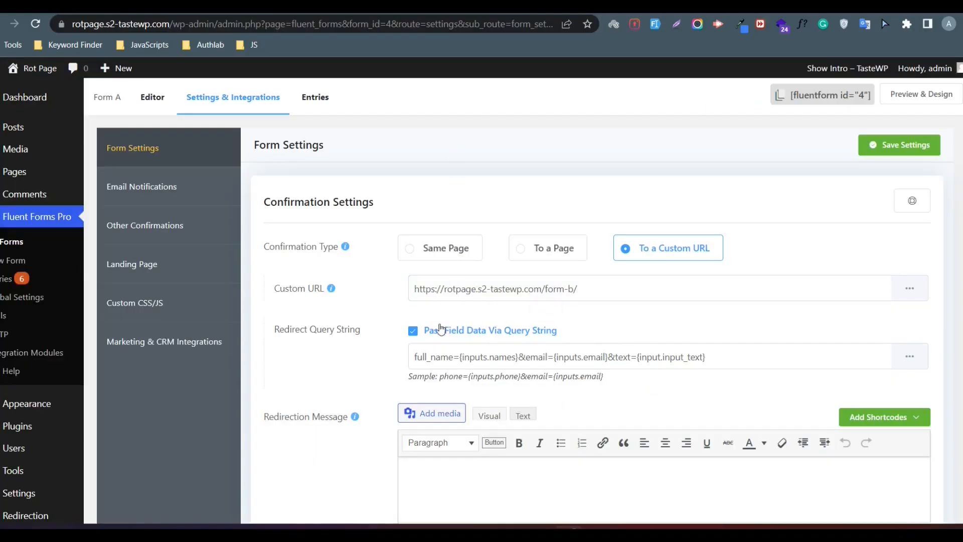
Trim the Redirect Query String to email={inputs.email} with Pass Field Data on, and save.
left_click(413, 331)
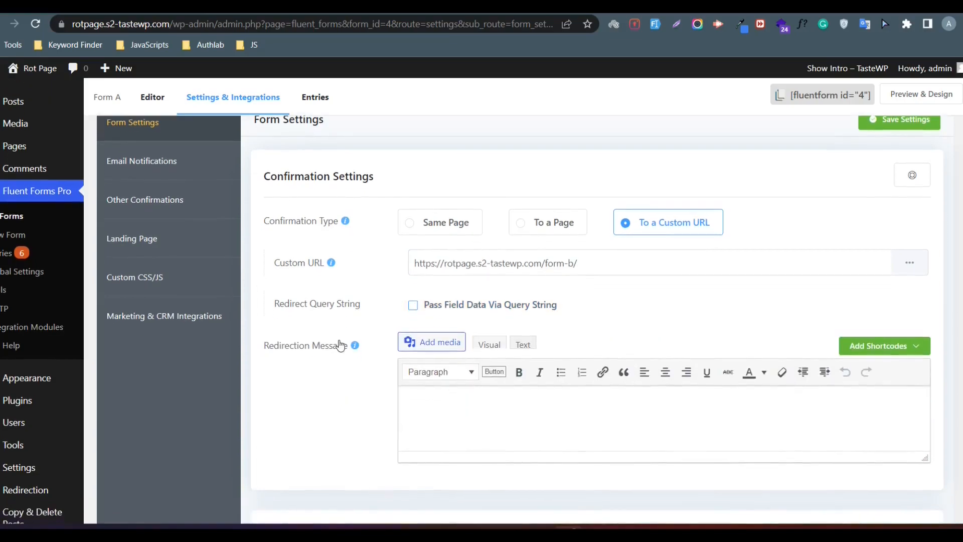
left_click(412, 305)
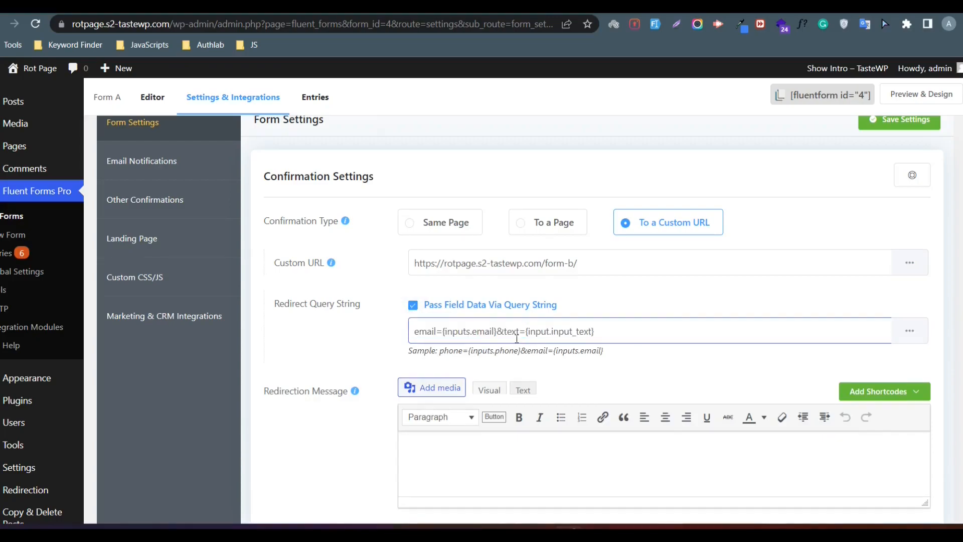
left_click_drag(523, 331, 594, 331)
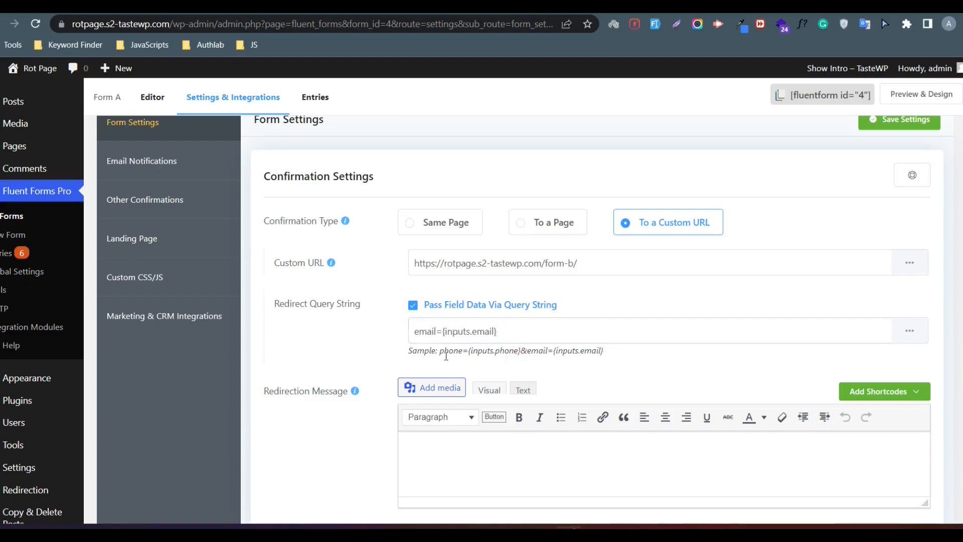
double_click(484, 331)
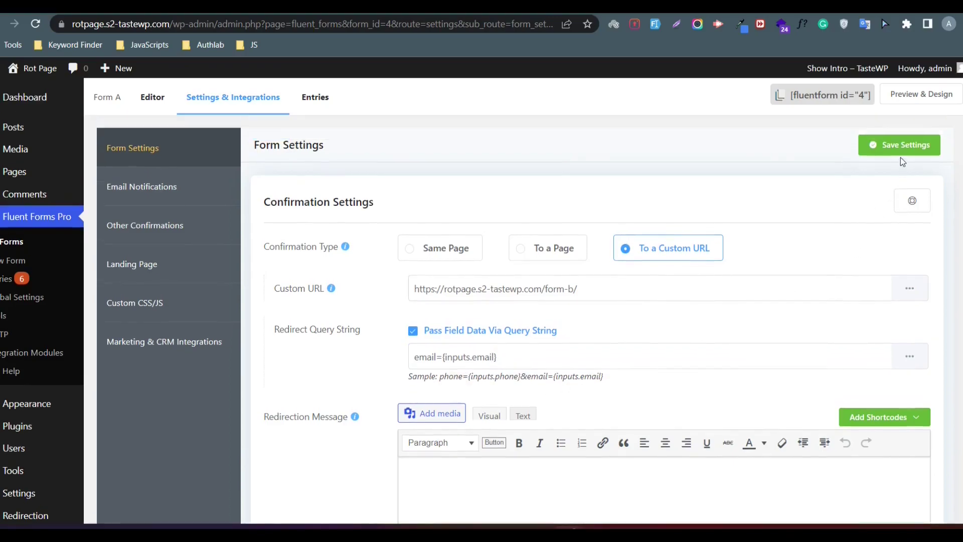
left_click(899, 145)
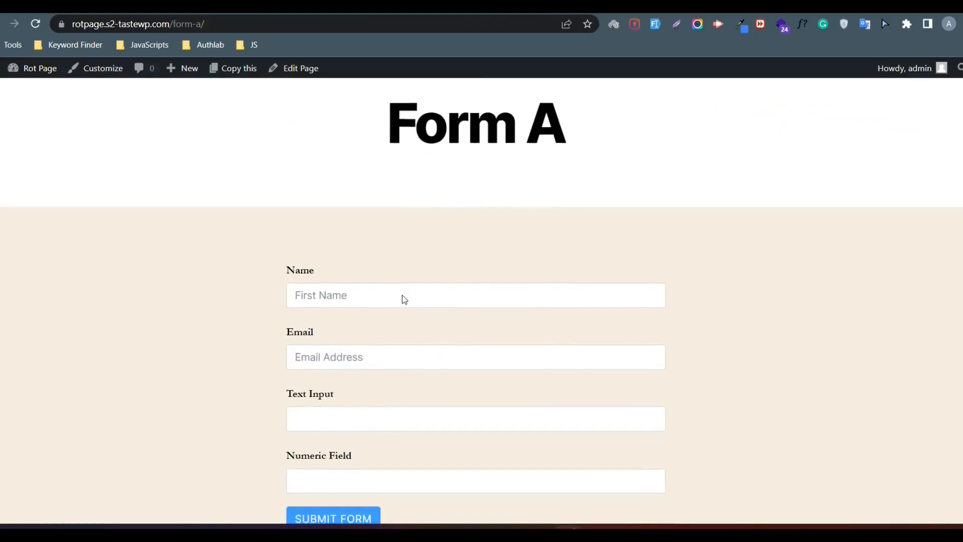
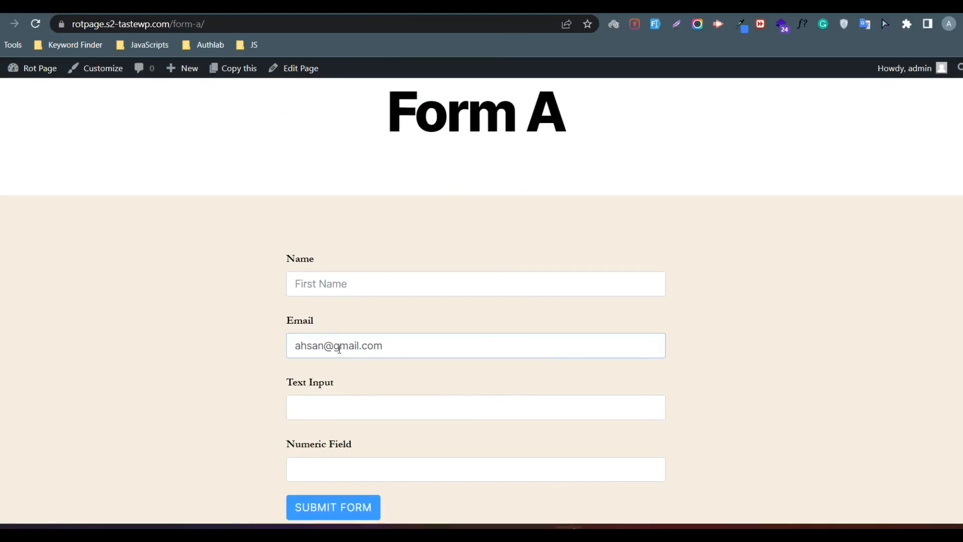
Enter an email ('ahsa') in Form A and submit it to land on Form B with that email pre-filled.
left_click(333, 508)
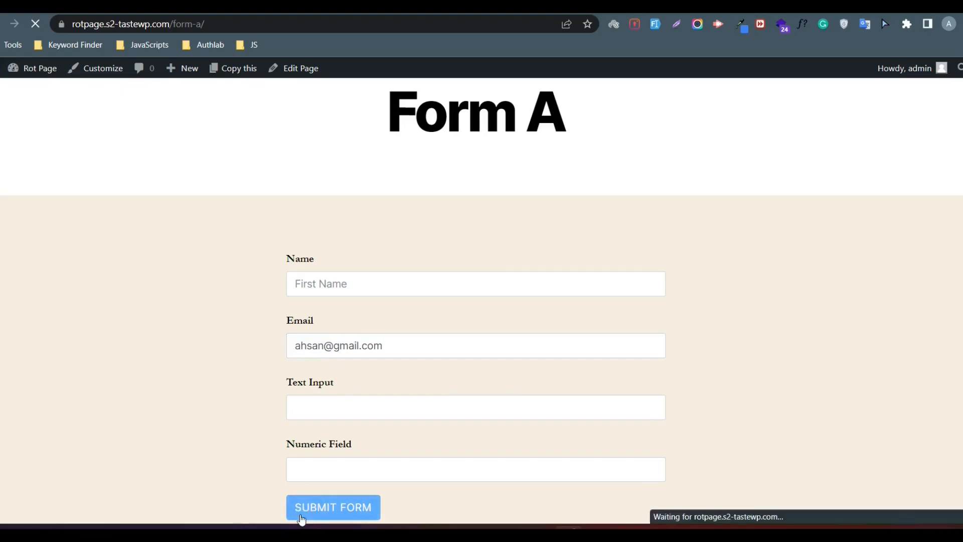
left_click(333, 508)
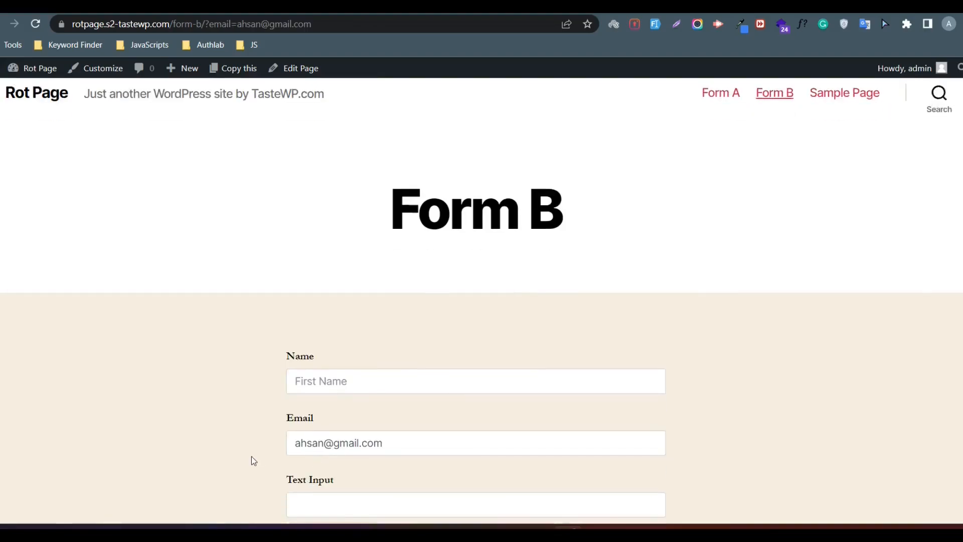